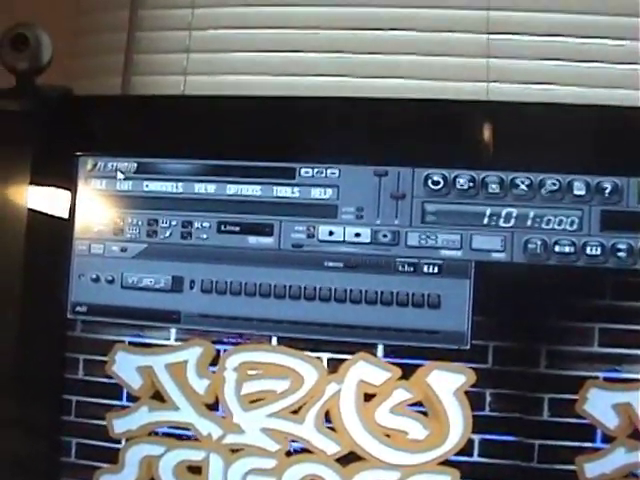
Show the Channels menu commands for adding, cloning or deleting channels.
left_click(180, 184)
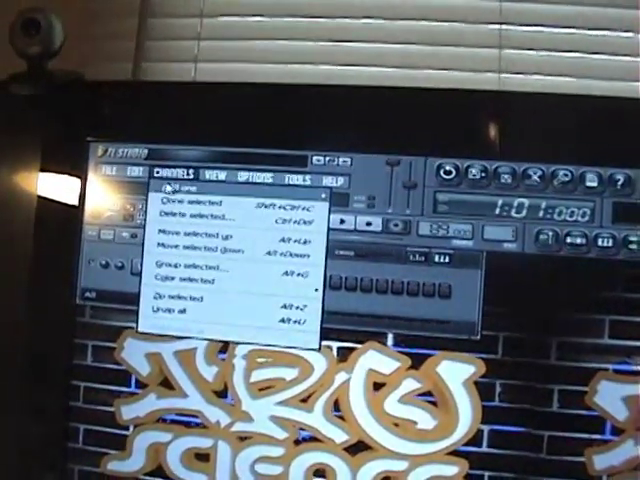